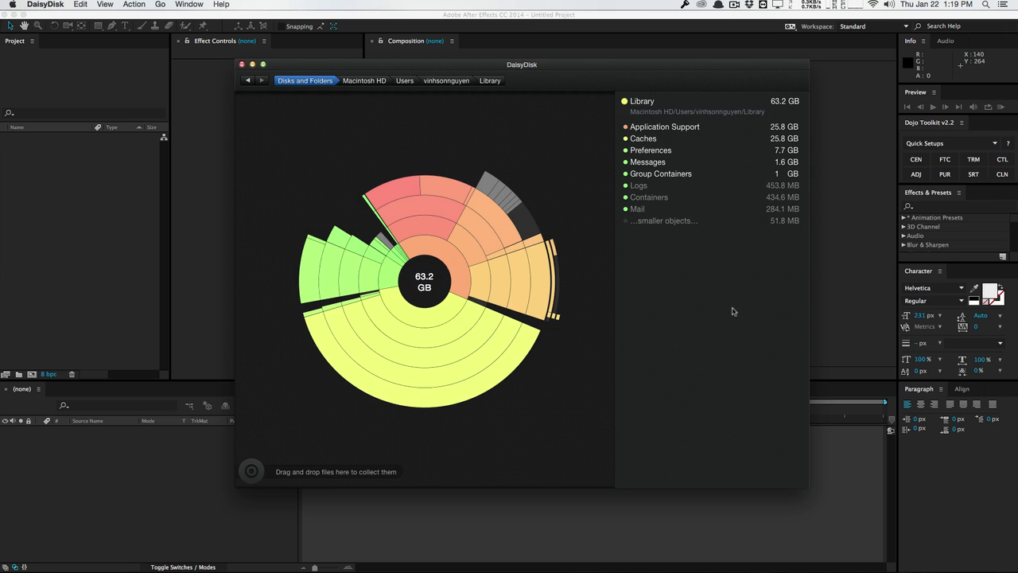
{"action": "mouse_move", "coordinate": [716, 84]}
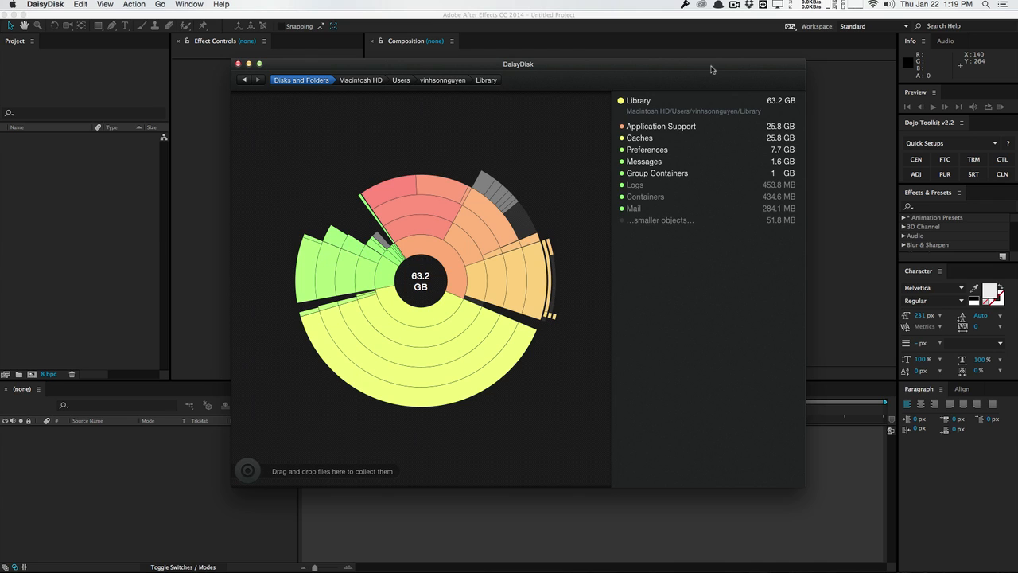
{"action": "mouse_move", "coordinate": [685, 112]}
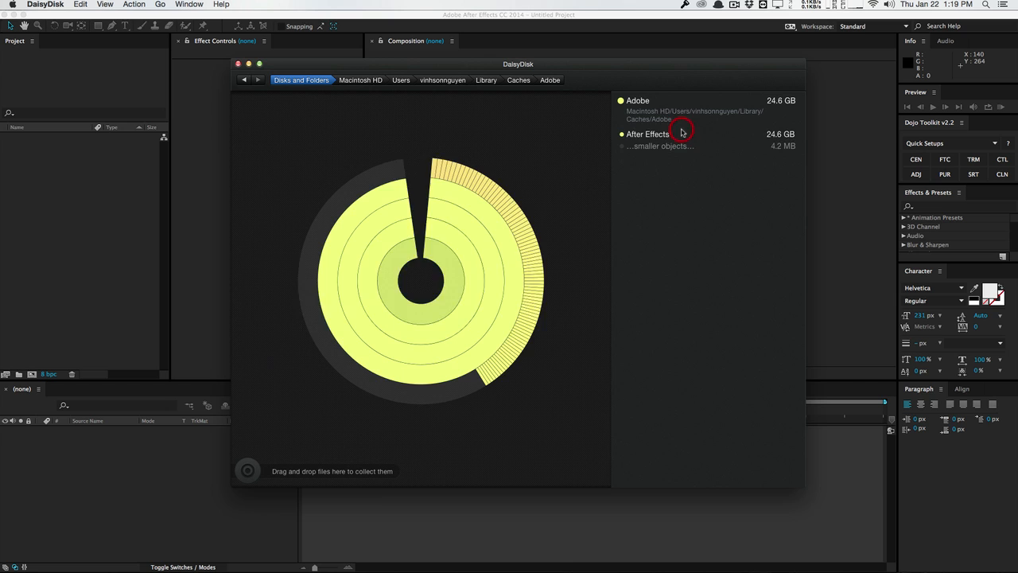
Step: Drill into After Effects > 13.1 in DaisyDisk and show the 24.6 GB Disk Cache folder in Finder
{"action": "left_click", "coordinate": [647, 134]}
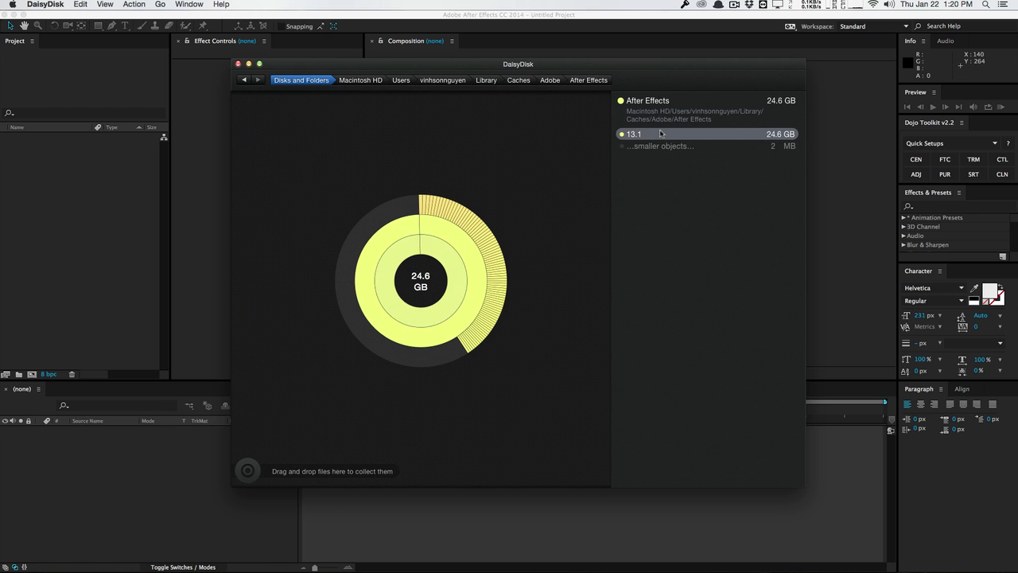
{"action": "double_click", "coordinate": [632, 133]}
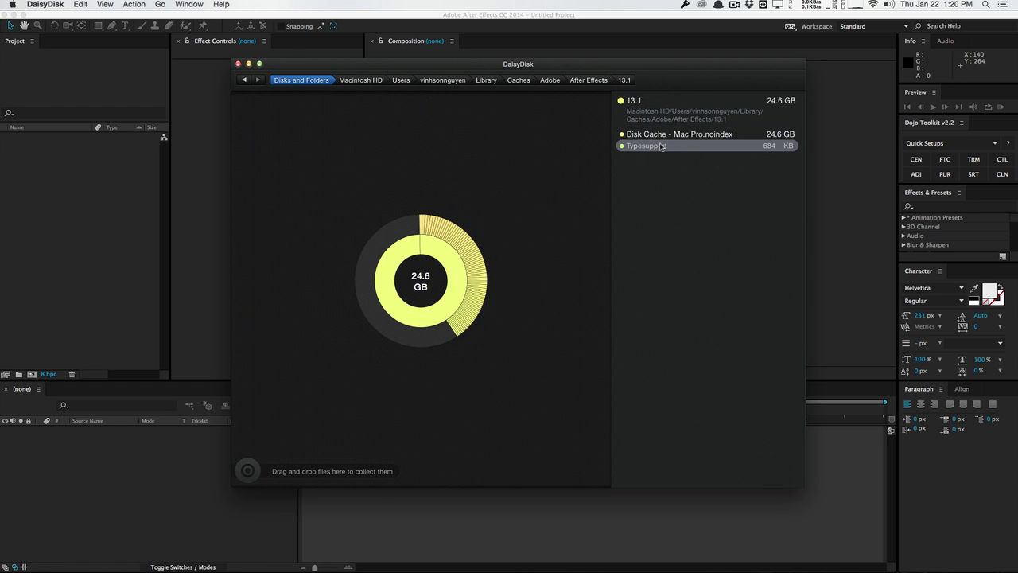
{"action": "right_click", "coordinate": [679, 134]}
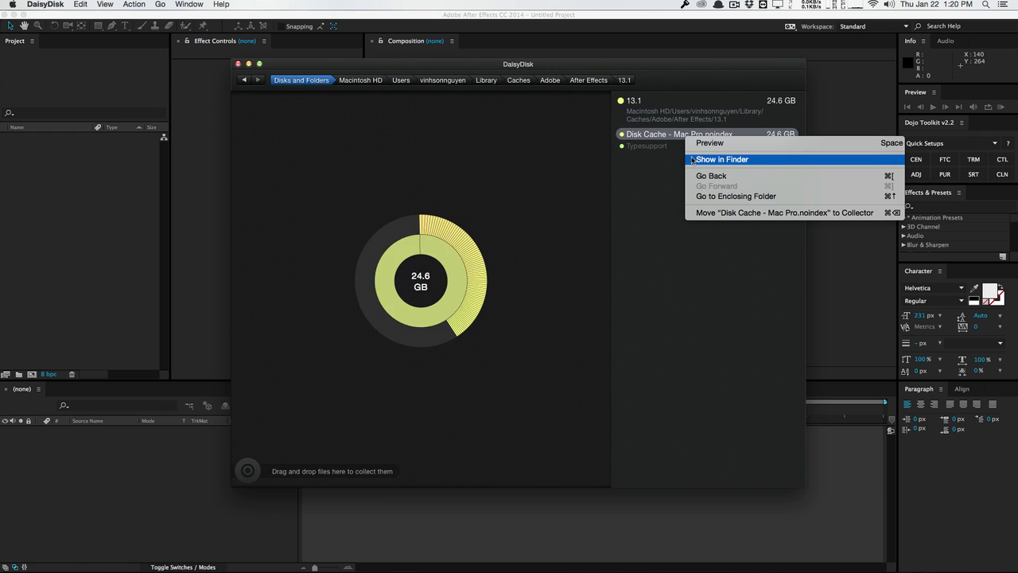
{"action": "left_click", "coordinate": [721, 159]}
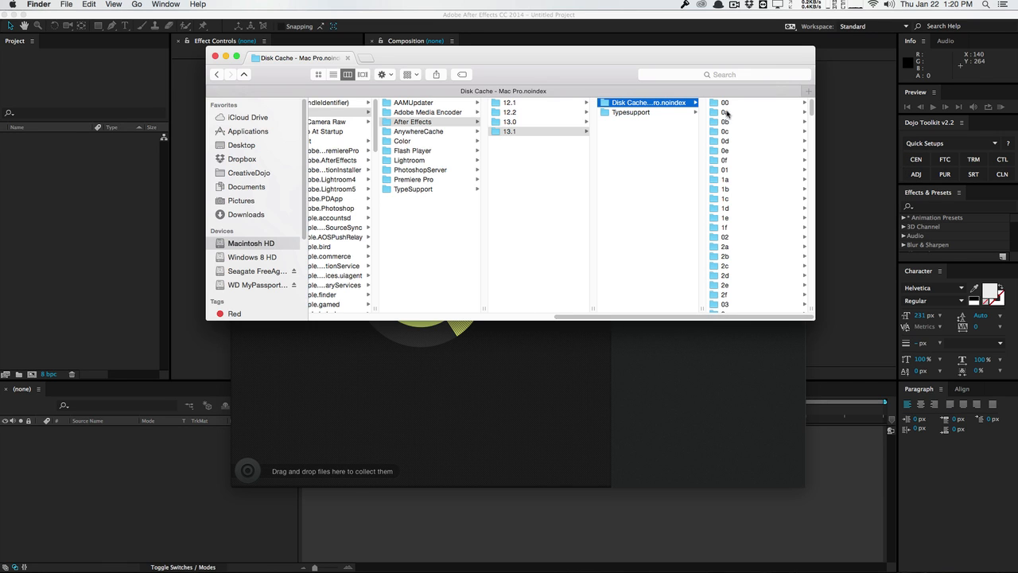
Step: Browse the ff cache subfolder's .aecache files and the older 12.2 cache folder in Finder
{"action": "scroll", "scroll_direction": "down", "scroll_amount": 3}
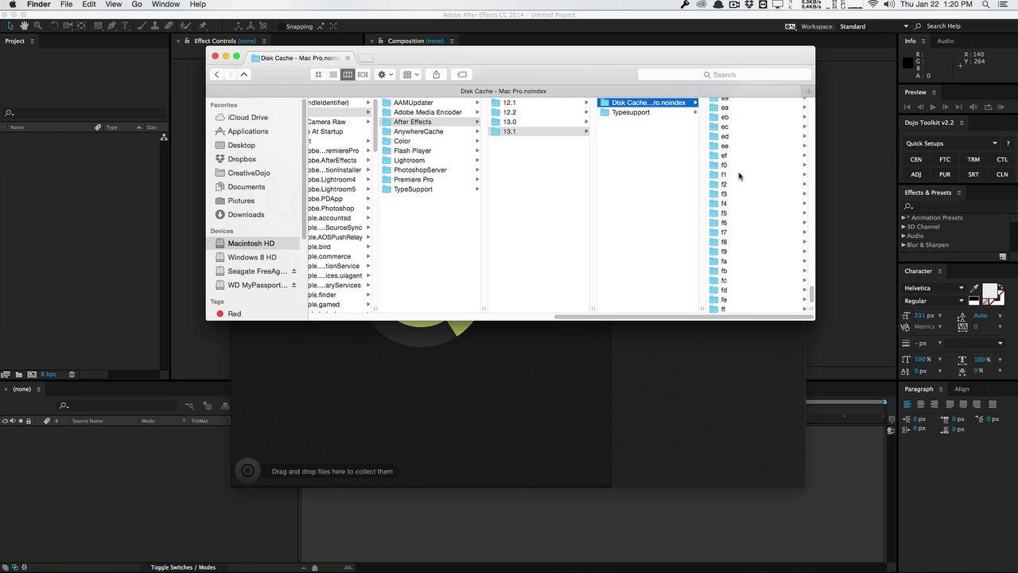
{"action": "left_click", "coordinate": [723, 308]}
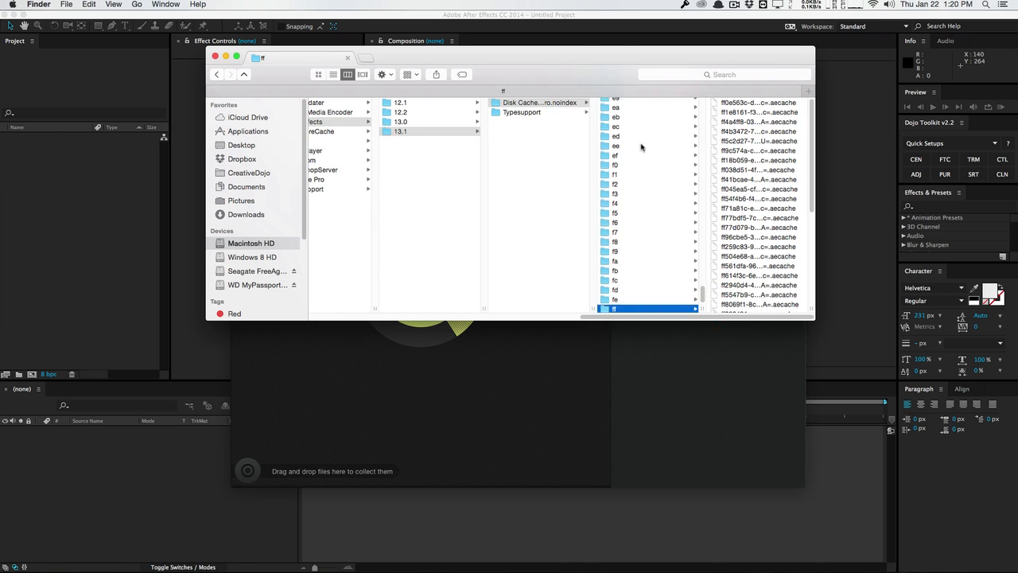
{"action": "left_click", "coordinate": [612, 102]}
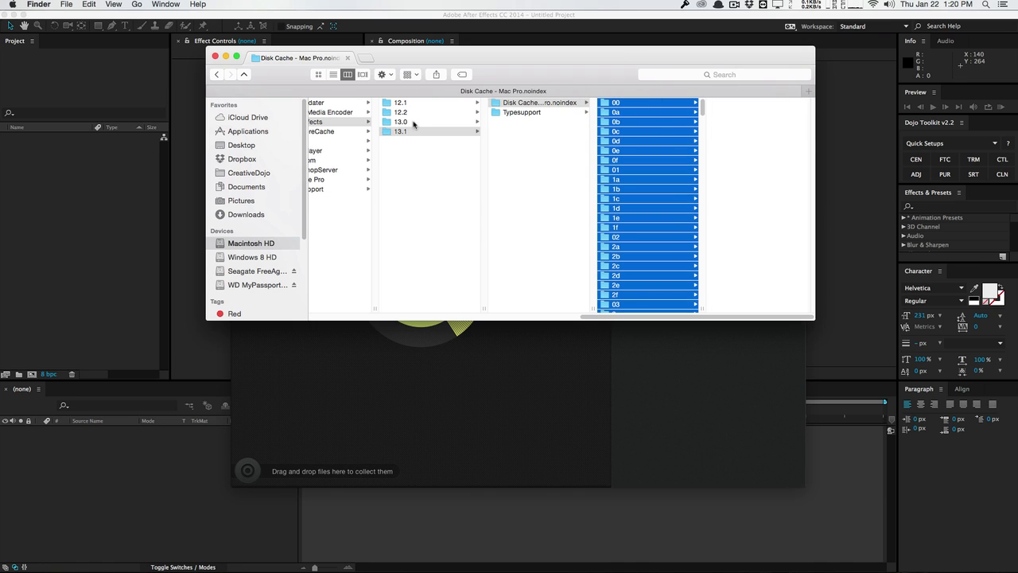
{"action": "left_click", "coordinate": [400, 112]}
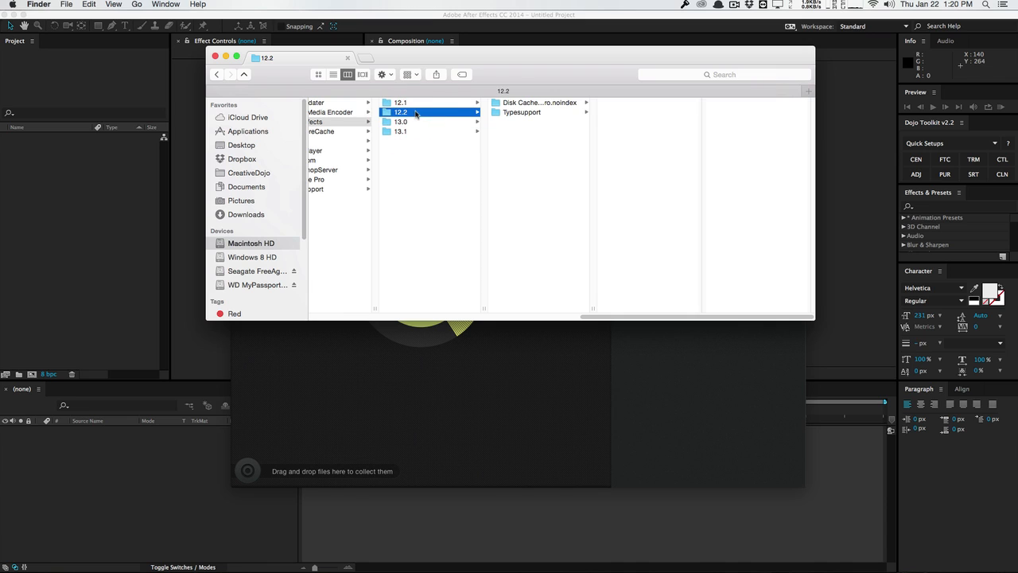
{"action": "left_click", "coordinate": [400, 102]}
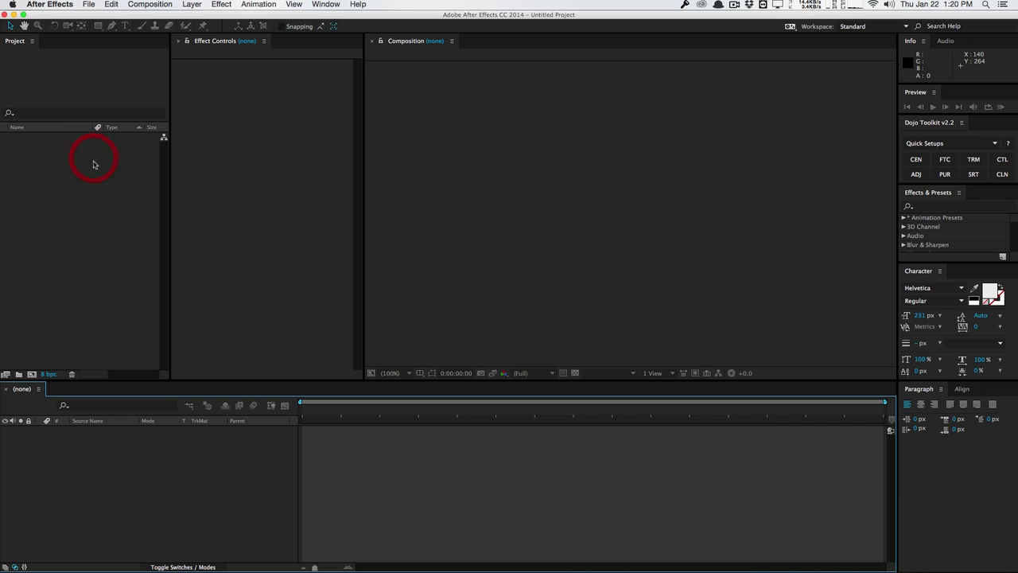
{"action": "left_click", "coordinate": [49, 5]}
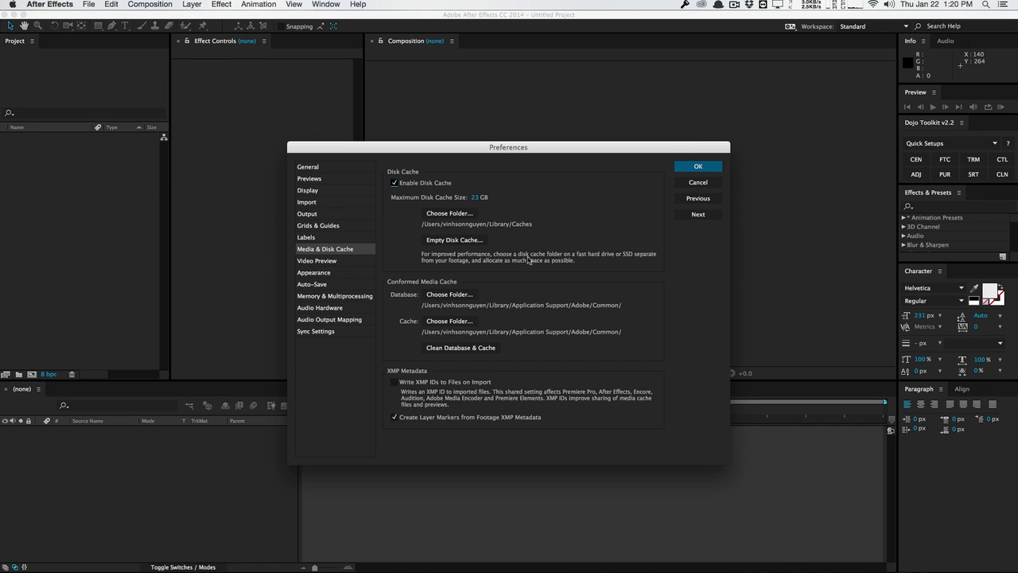
{"action": "mouse_move", "coordinate": [456, 245]}
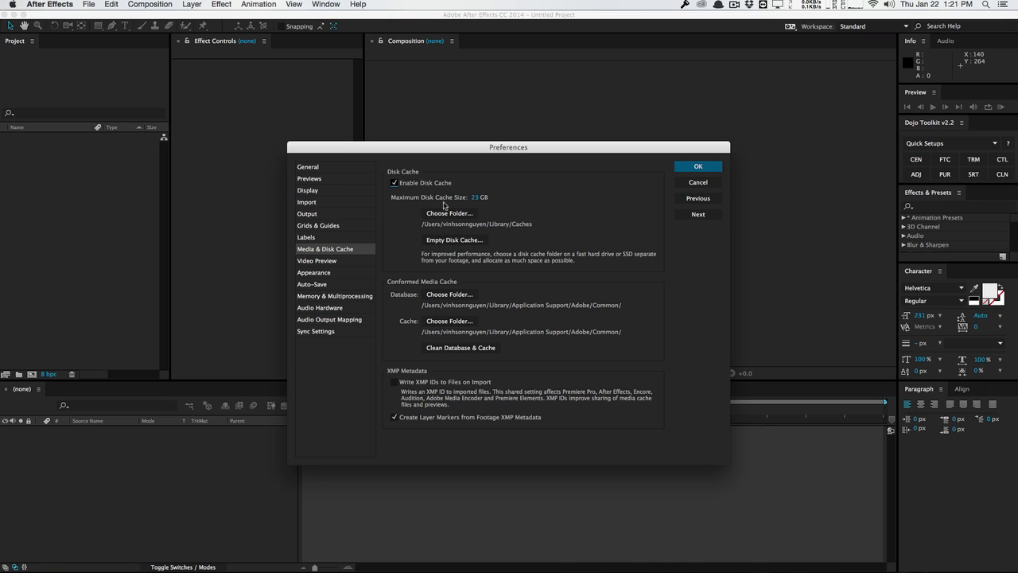
{"action": "mouse_move", "coordinate": [461, 205]}
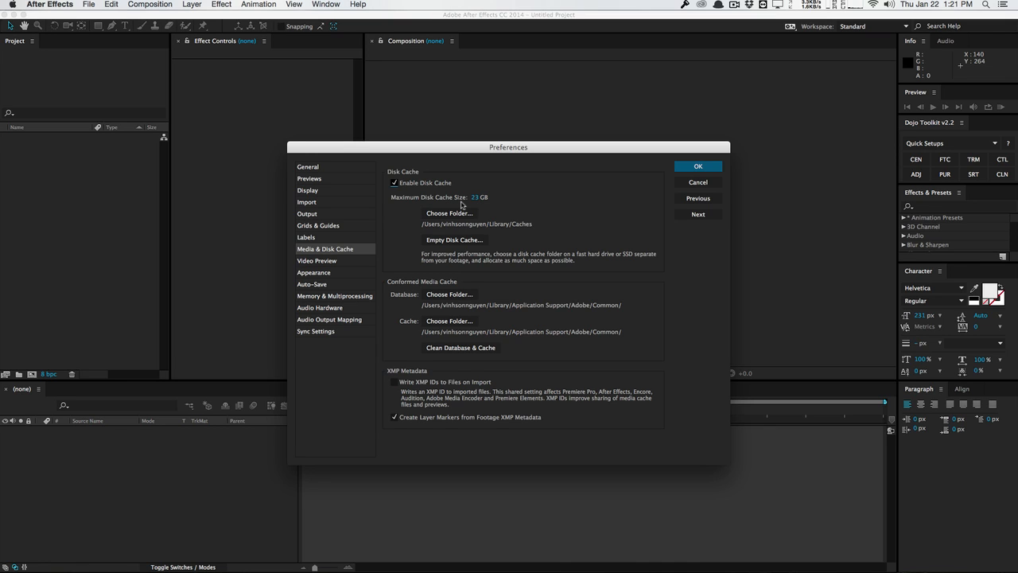
{"action": "mouse_move", "coordinate": [495, 199]}
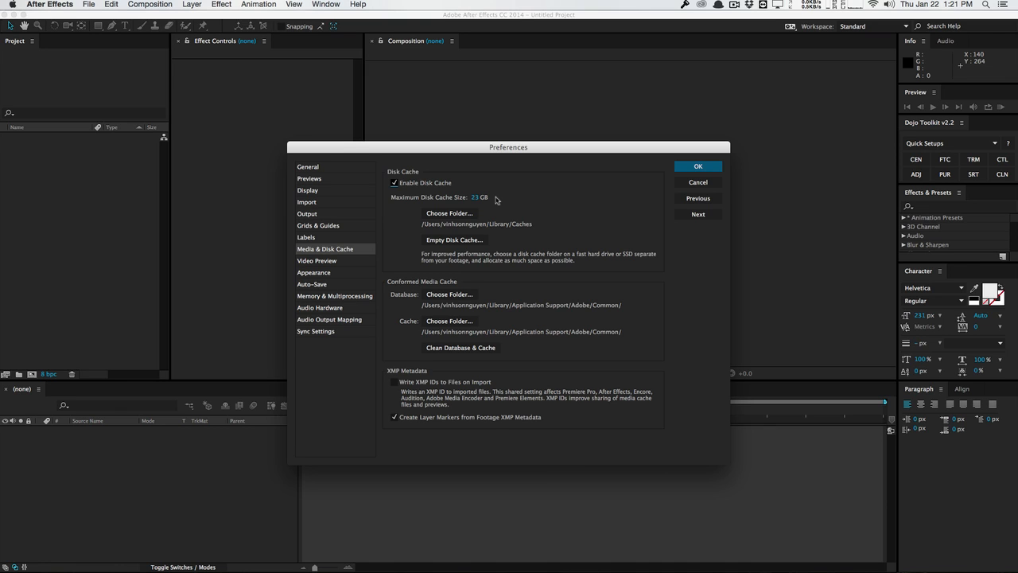
{"action": "mouse_move", "coordinate": [505, 242]}
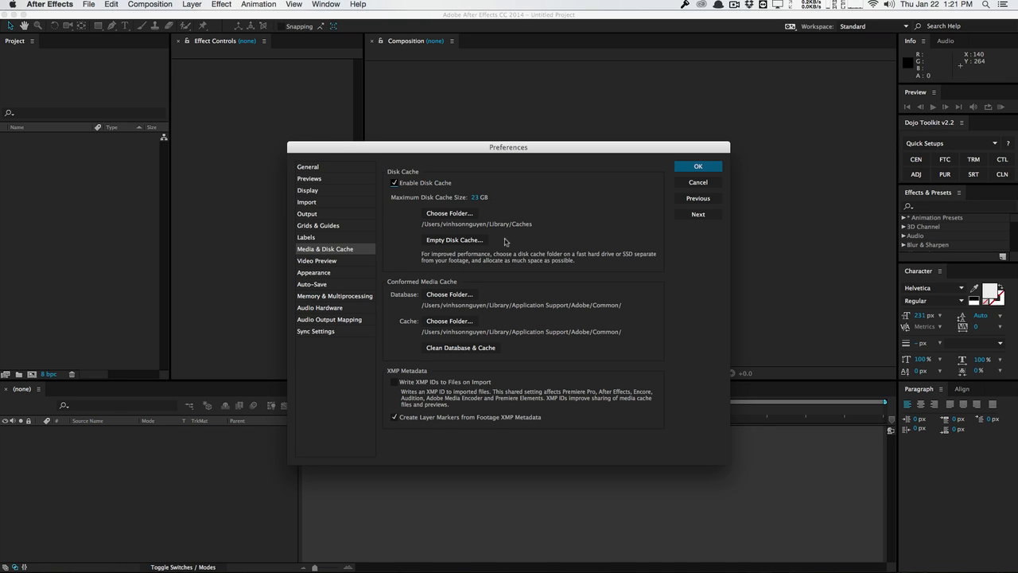
{"action": "mouse_move", "coordinate": [474, 245]}
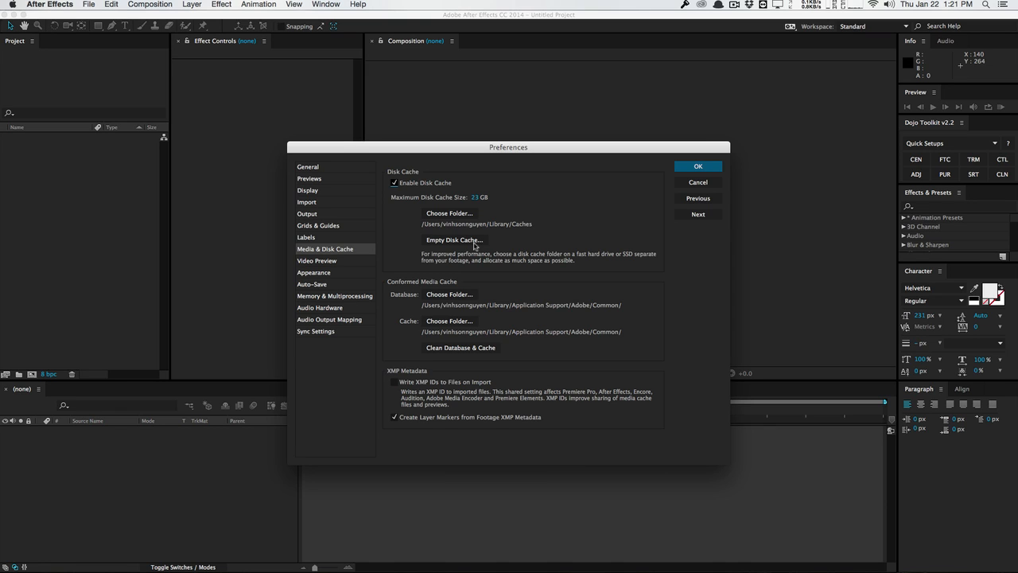
{"action": "mouse_move", "coordinate": [485, 242]}
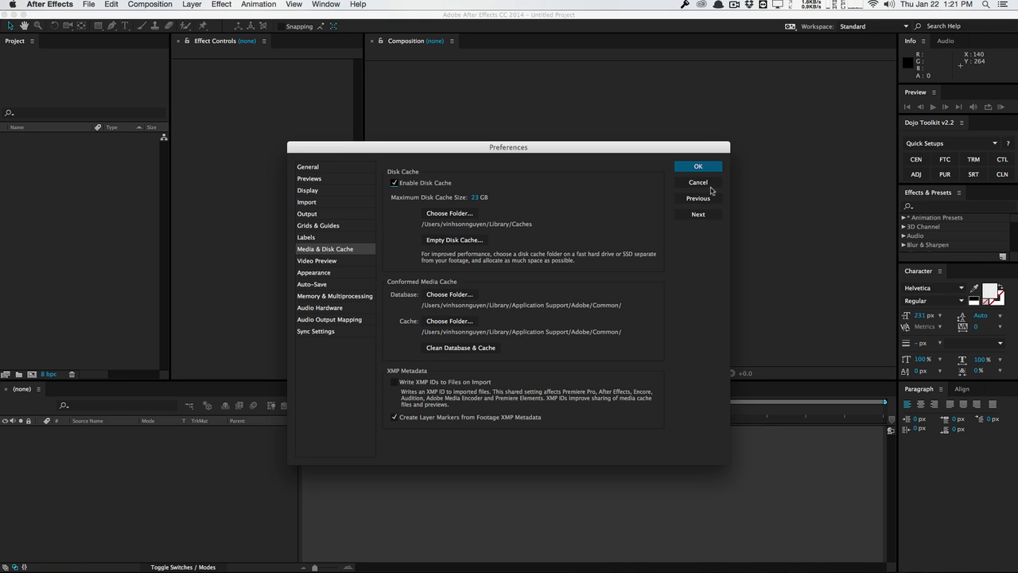
{"action": "left_click", "coordinate": [698, 182]}
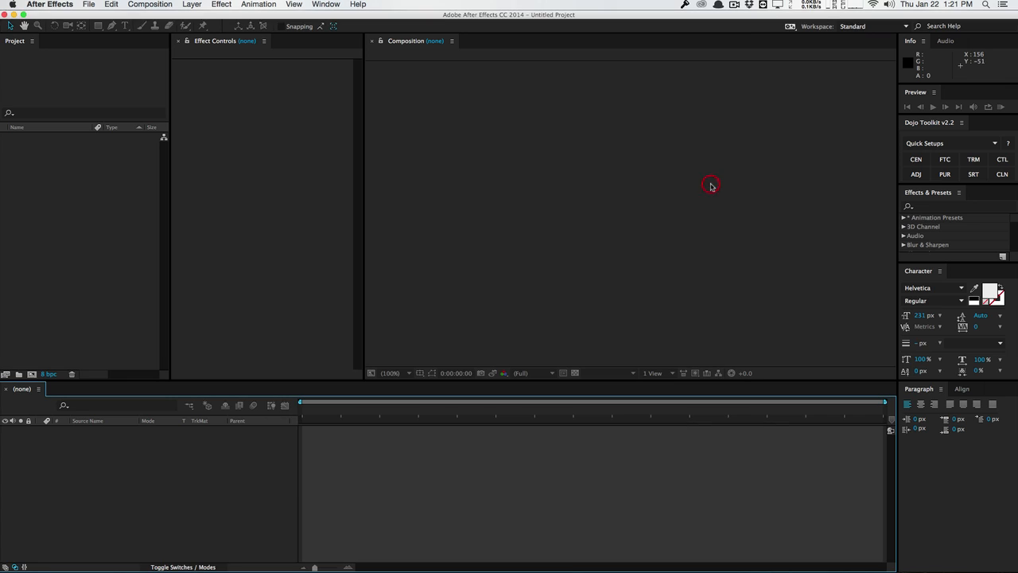